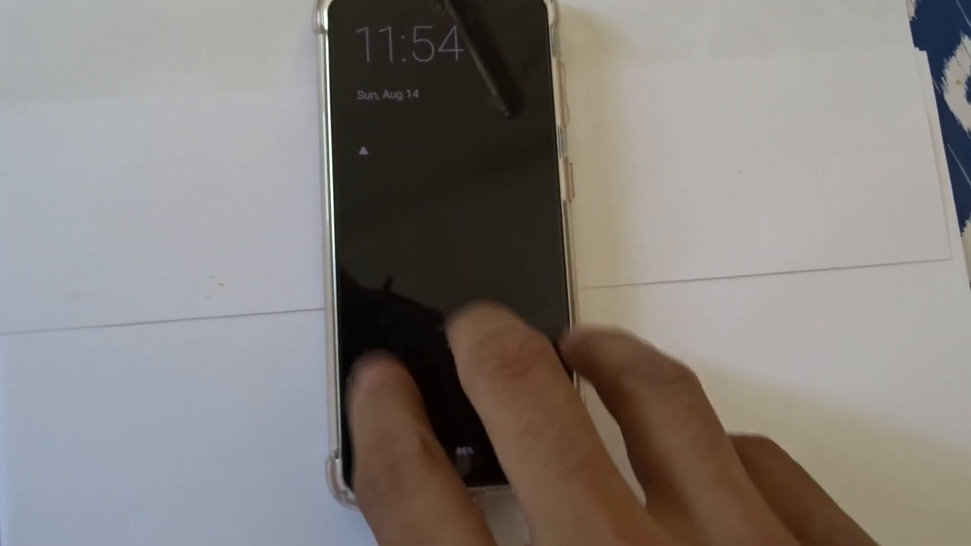
- Unlock the phone, confirm Magisk 25.2 is installed, and reboot into recovery
left_click(492, 368)
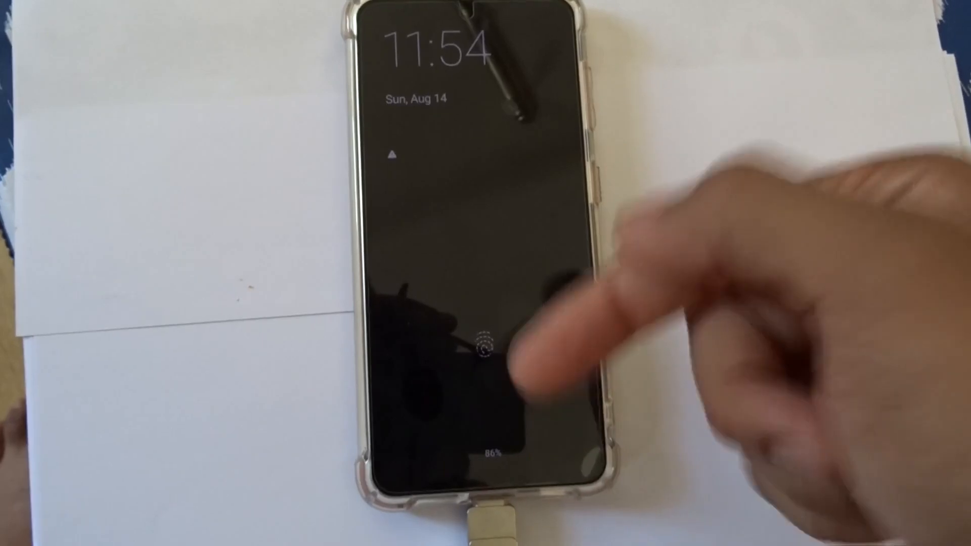
left_click(487, 347)
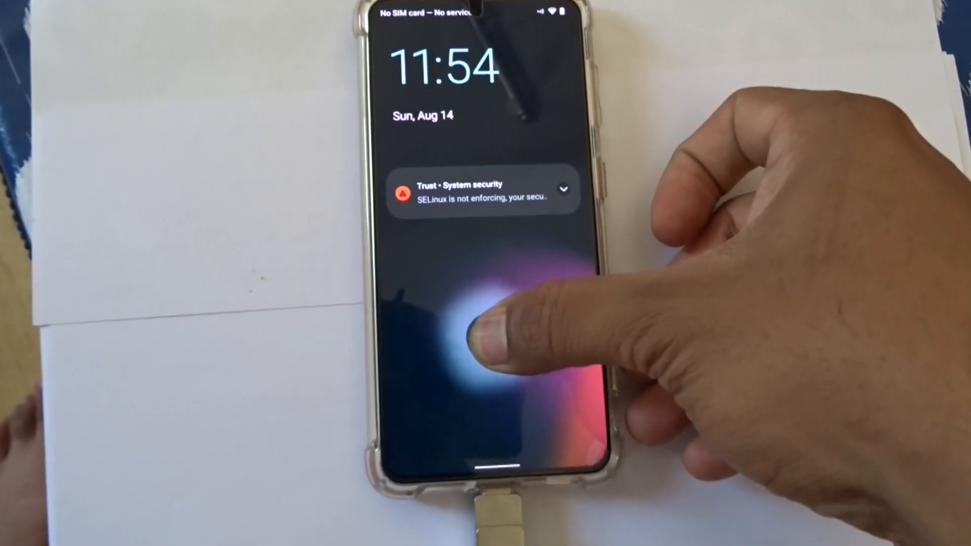
left_click_drag(484, 341, 484, 186)
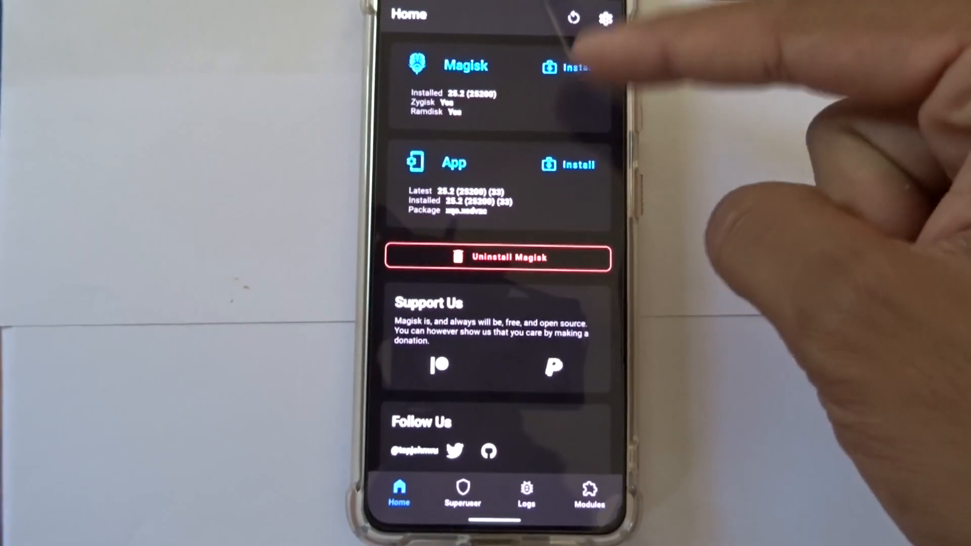
left_click(571, 18)
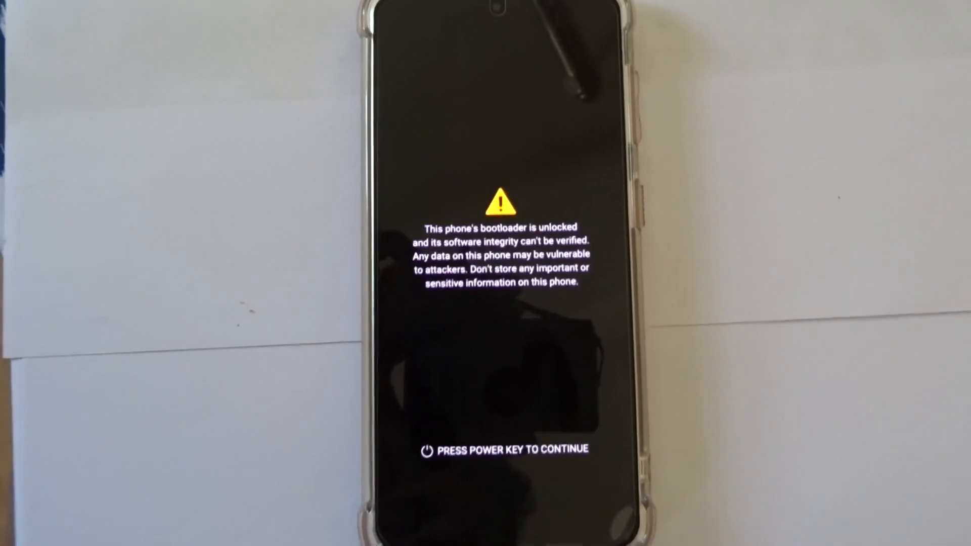
- Boot past the bootloader warning into TWRP and select the USB OTG drive for Install
key("power")
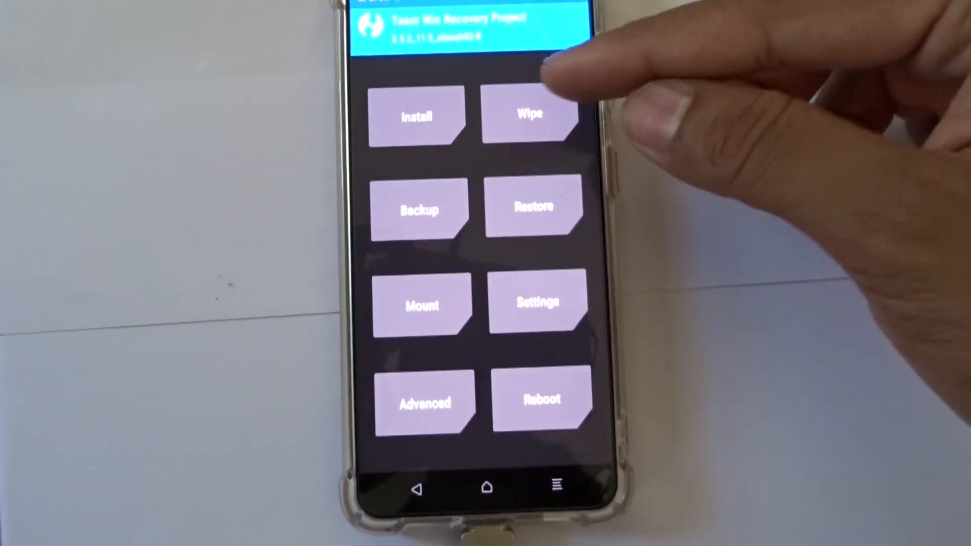
left_click(418, 117)
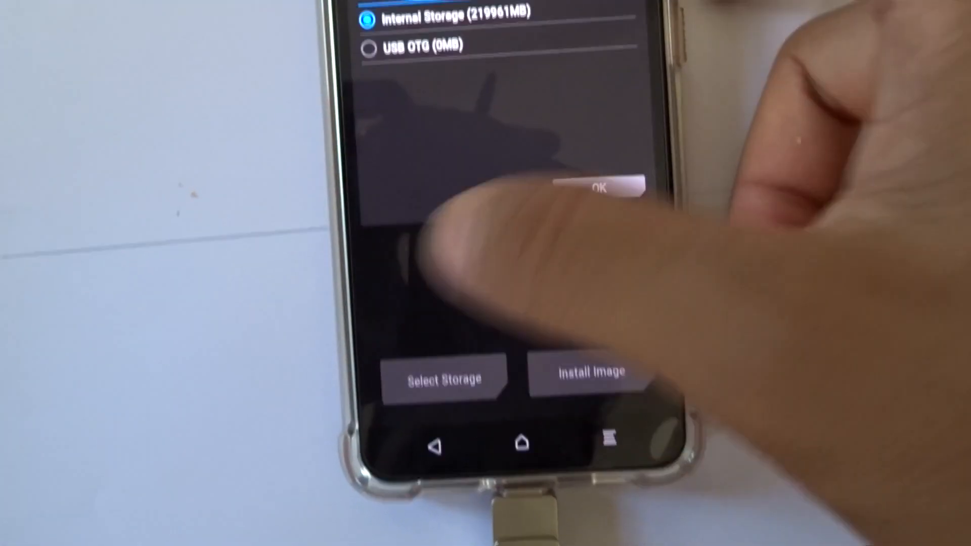
left_click(601, 188)
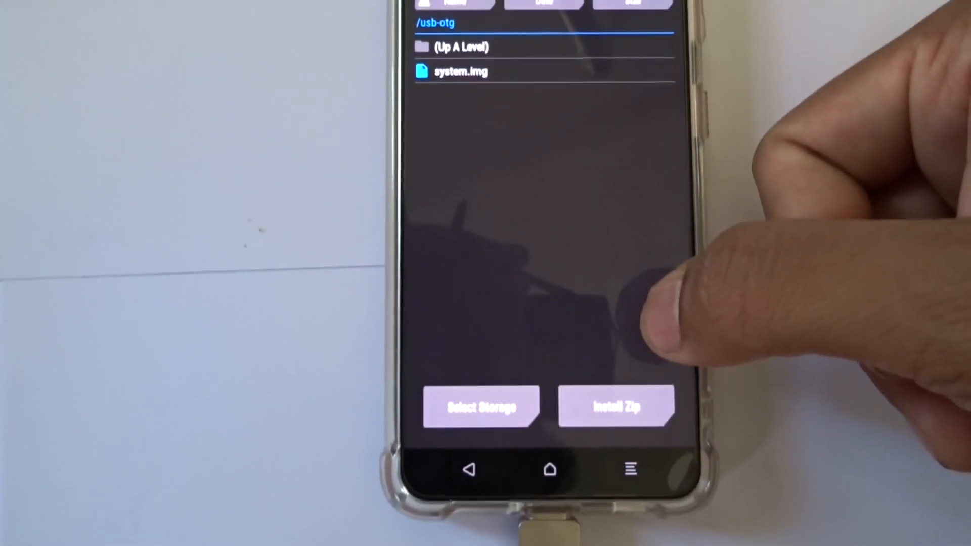
- Flash system.img to the System Image partition and return to the zip file list
left_click(461, 72)
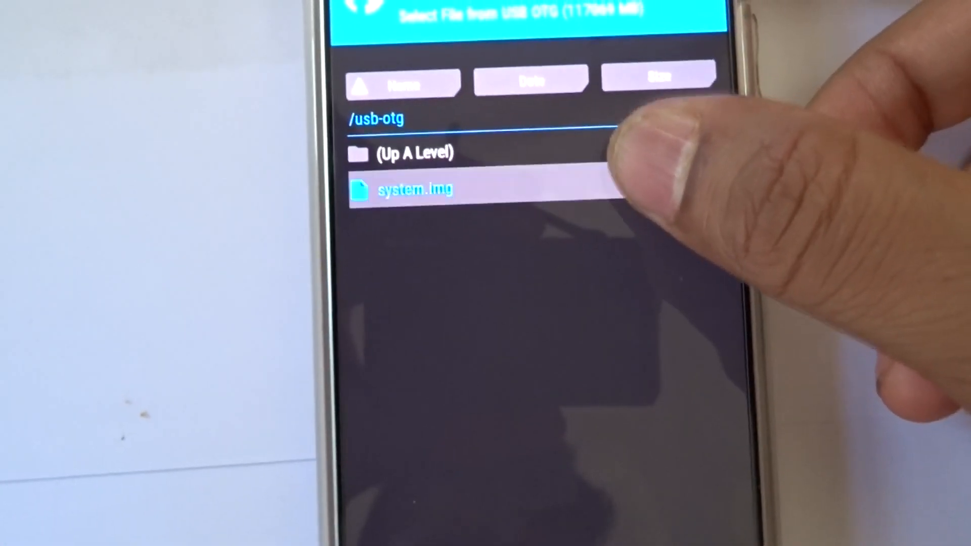
left_click(414, 189)
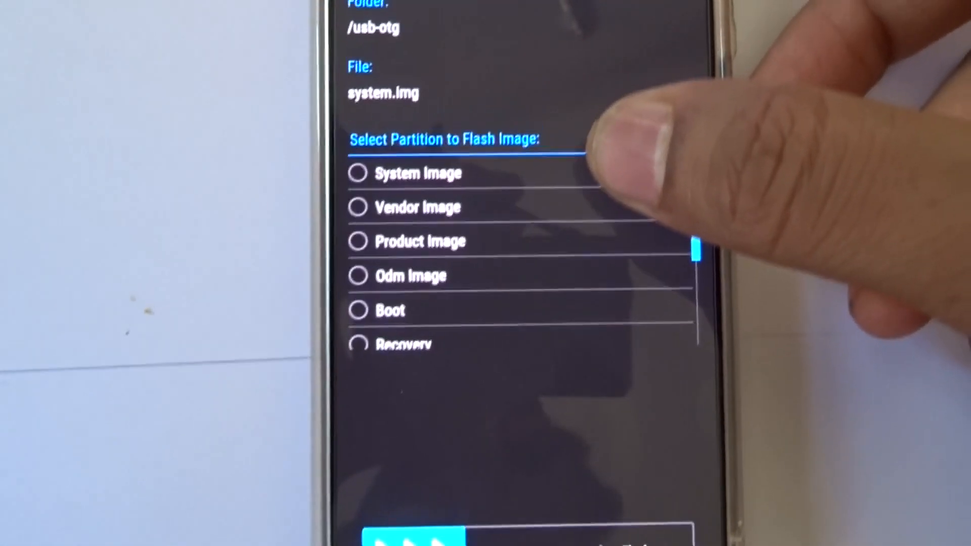
left_click(356, 172)
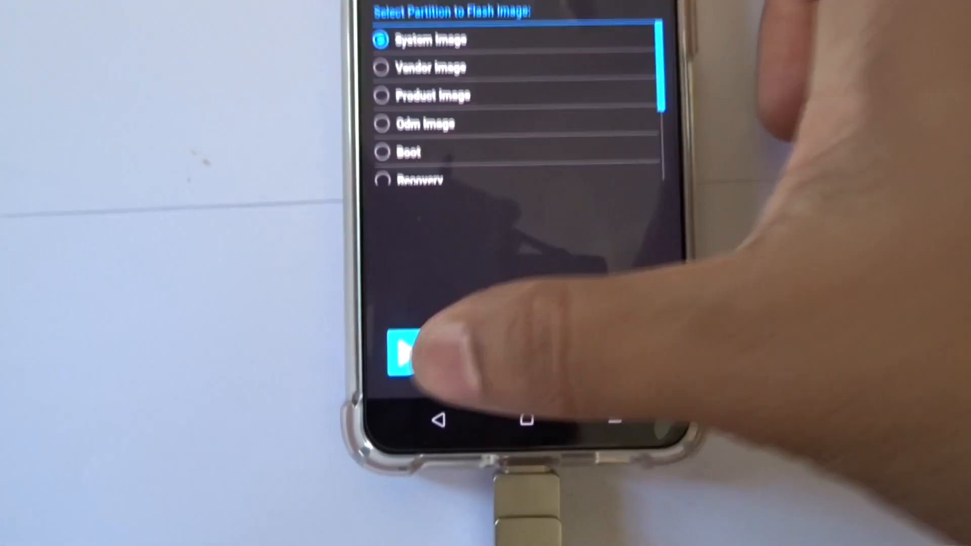
left_click(405, 352)
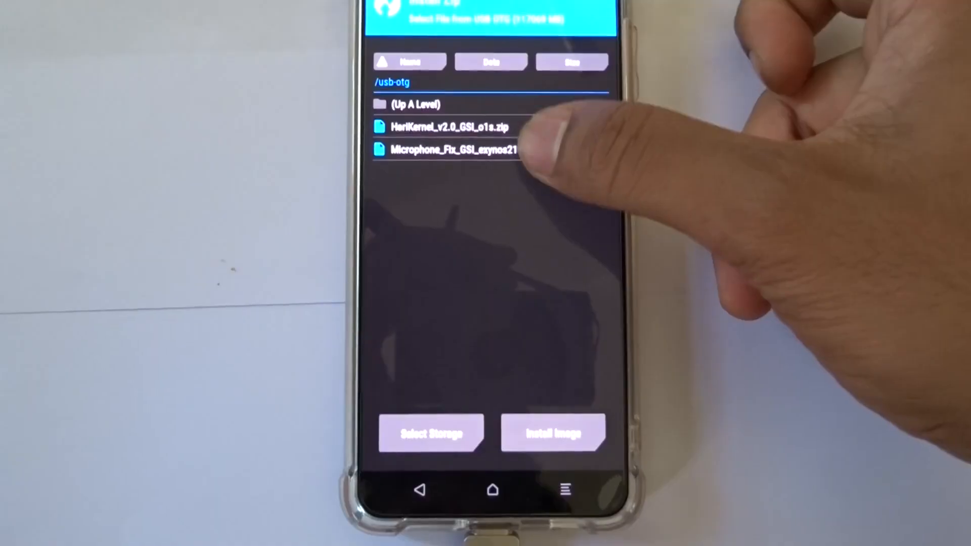
- Back out of the USB drive's zip list to the TWRP main menu
left_click(452, 149)
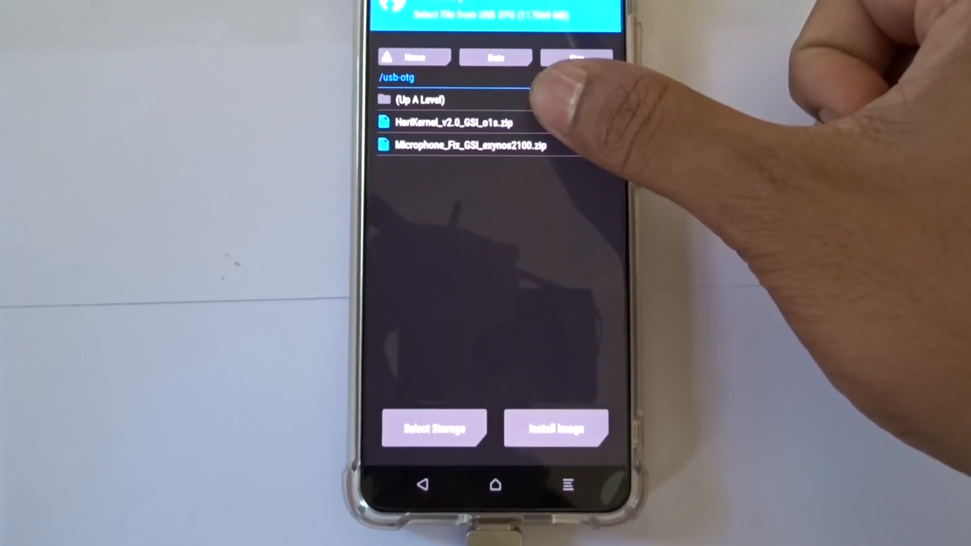
left_click(467, 123)
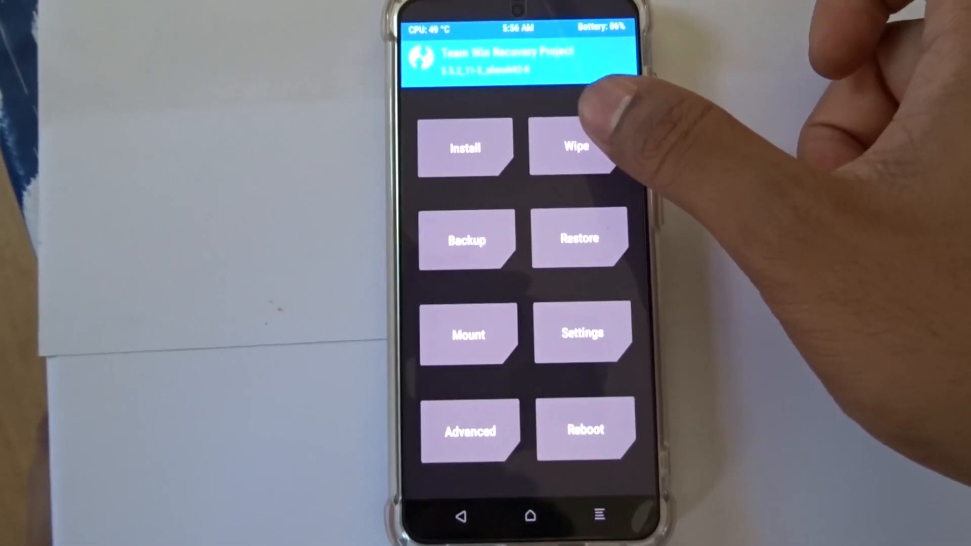
- Format the data partition via Wipe, confirming with yes, and reboot to system
left_click(576, 147)
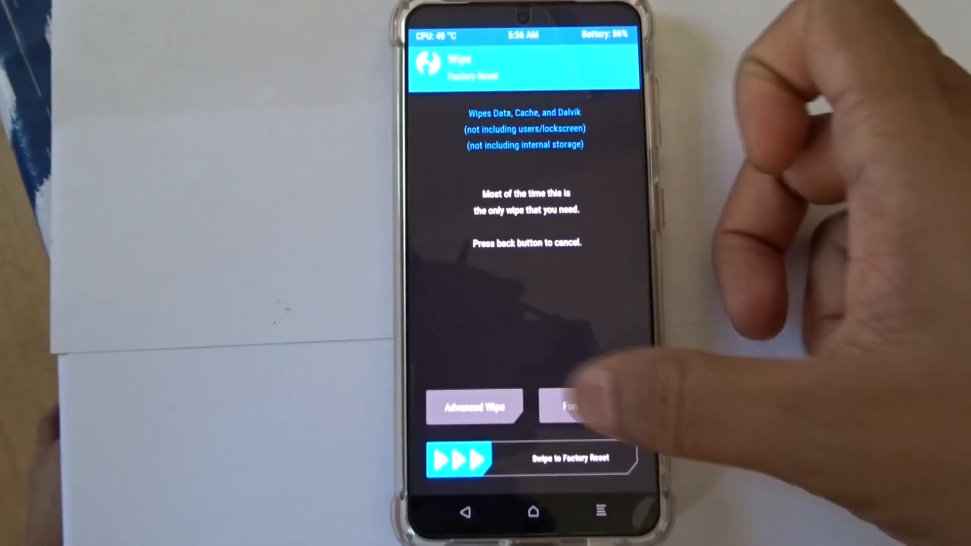
left_click(569, 407)
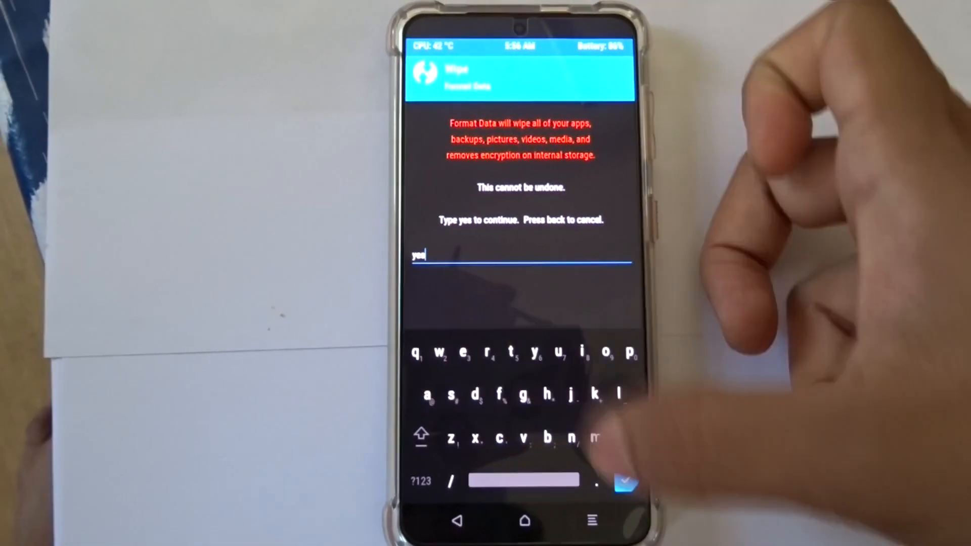
left_click(620, 481)
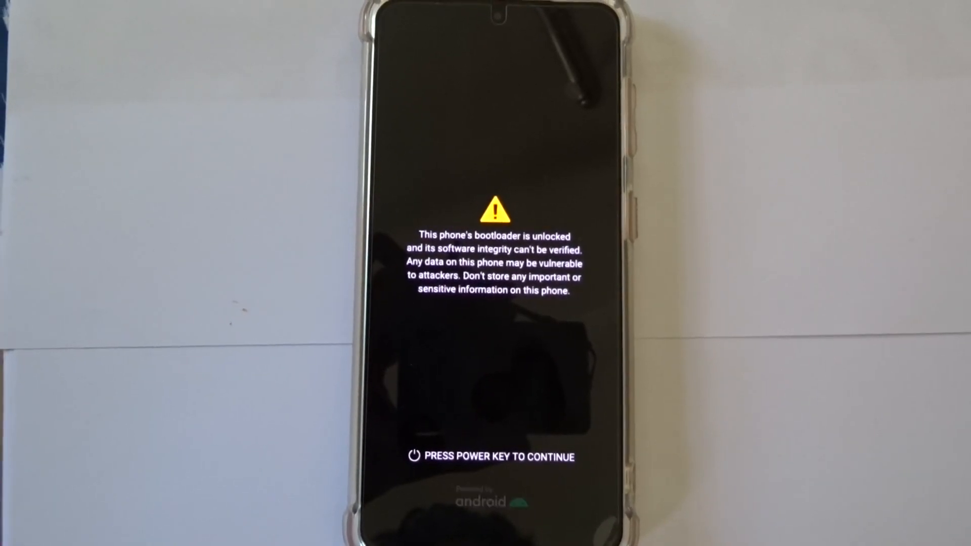
- Continue past the bootloader warning and boot into the Android 13 'Hi there' welcome screen
key("power")
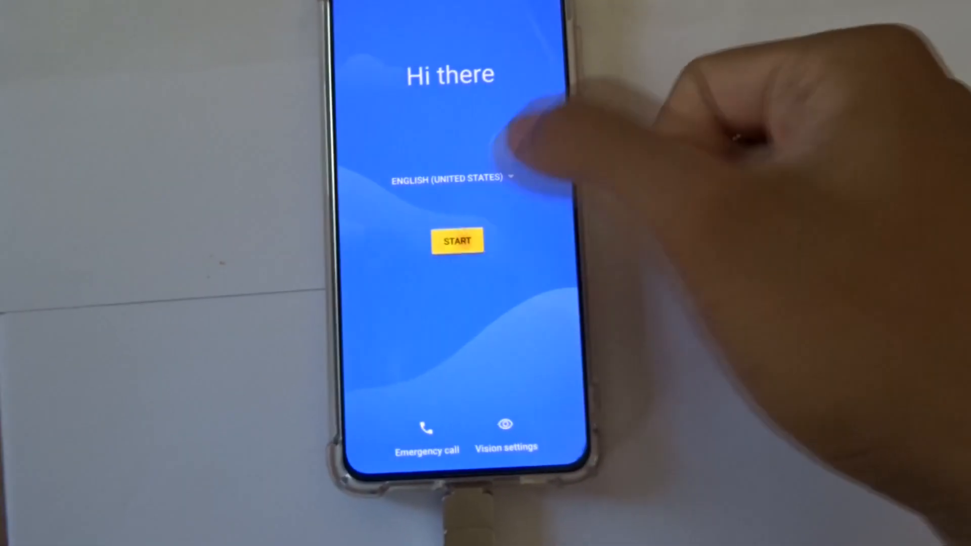
- Complete setup offline, accepting Google services terms and skipping the screen lock
left_click(456, 241)
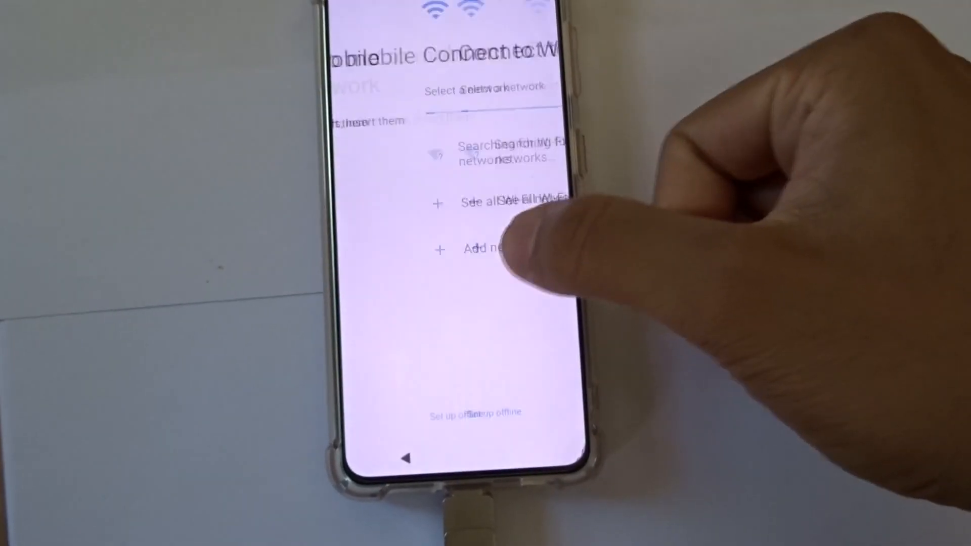
left_click(476, 413)
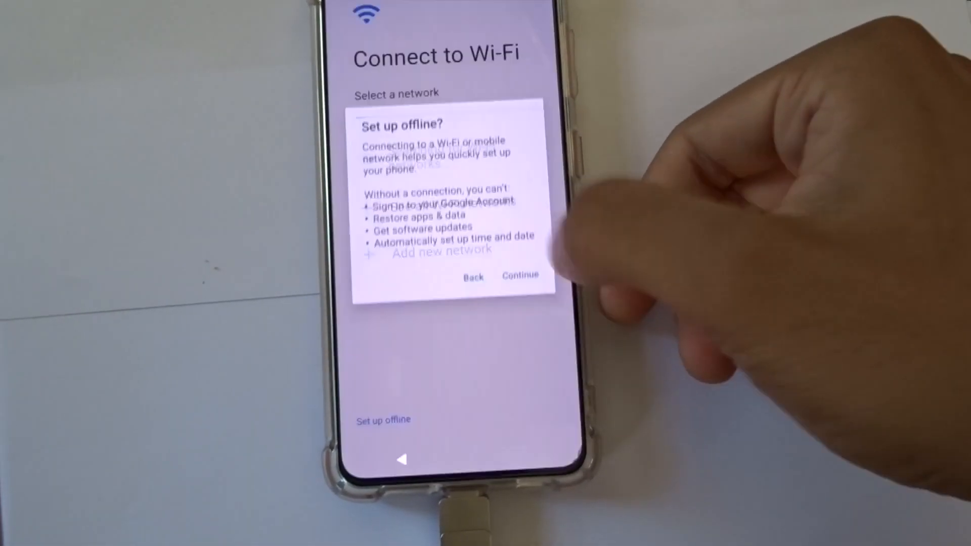
left_click(520, 275)
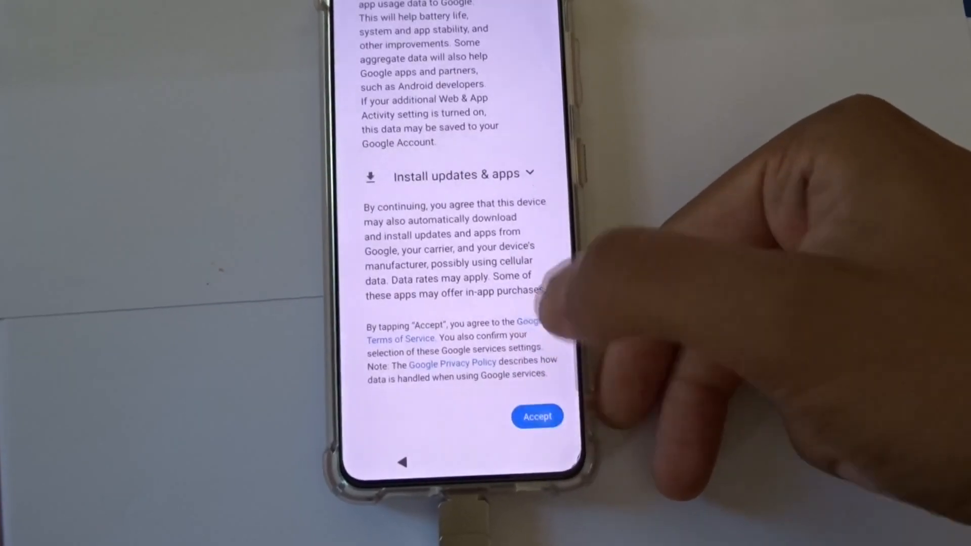
left_click(536, 416)
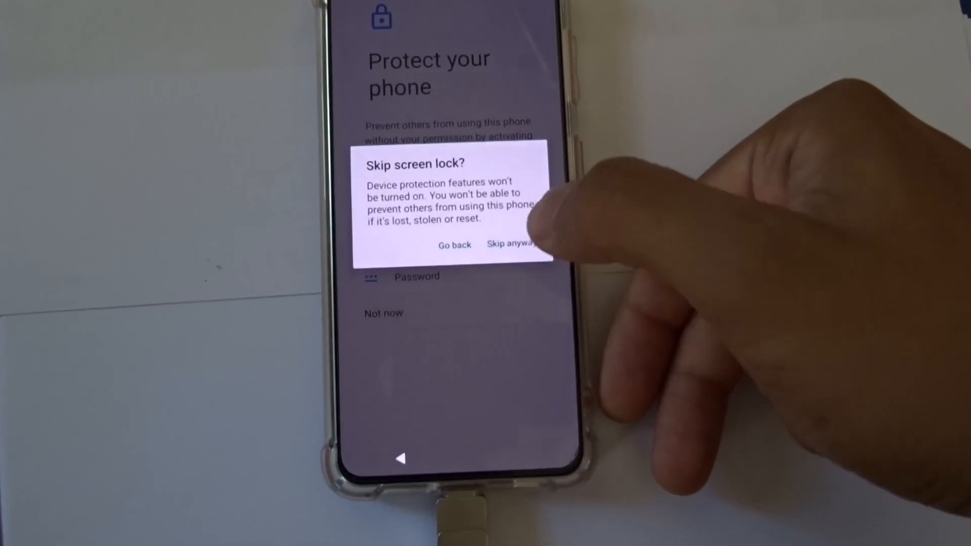
left_click(511, 244)
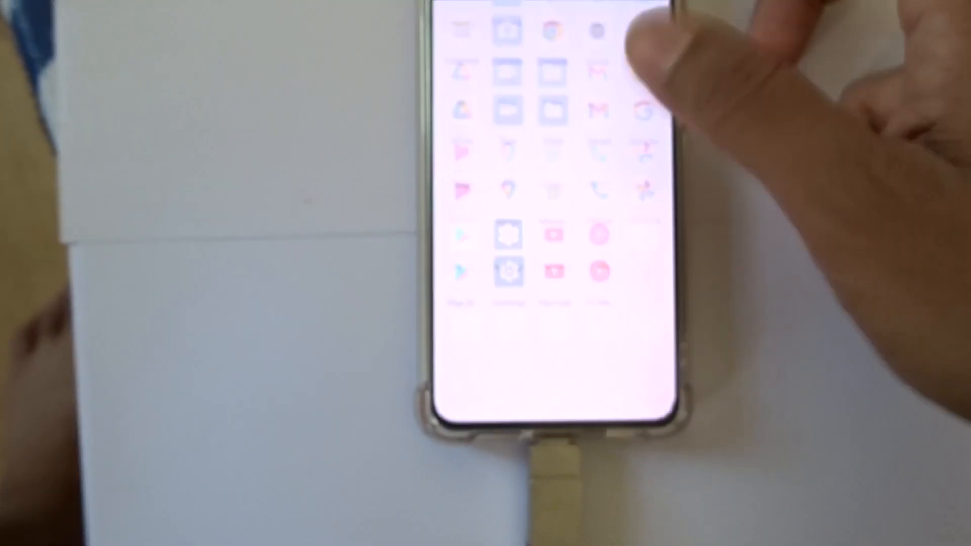
left_click_drag(552, 18, 551, 248)
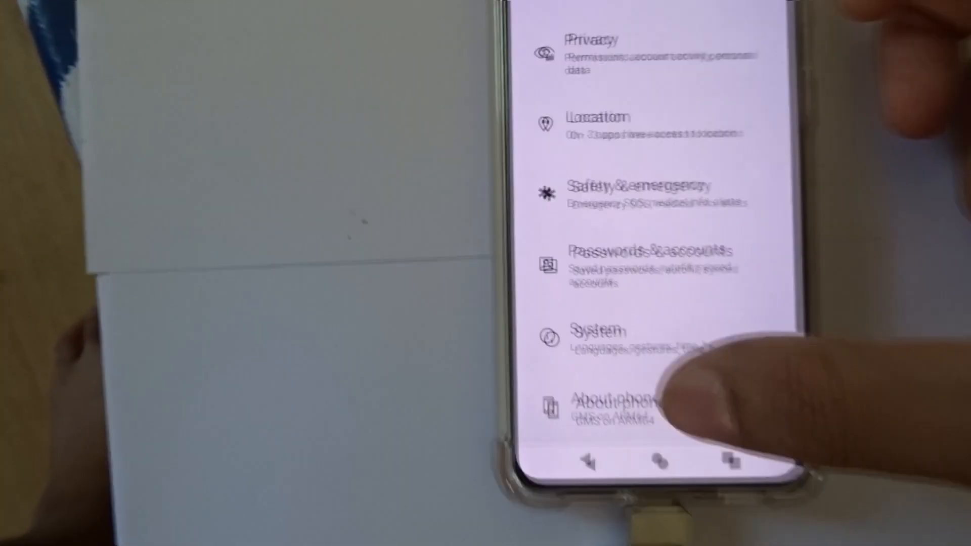
left_click(601, 403)
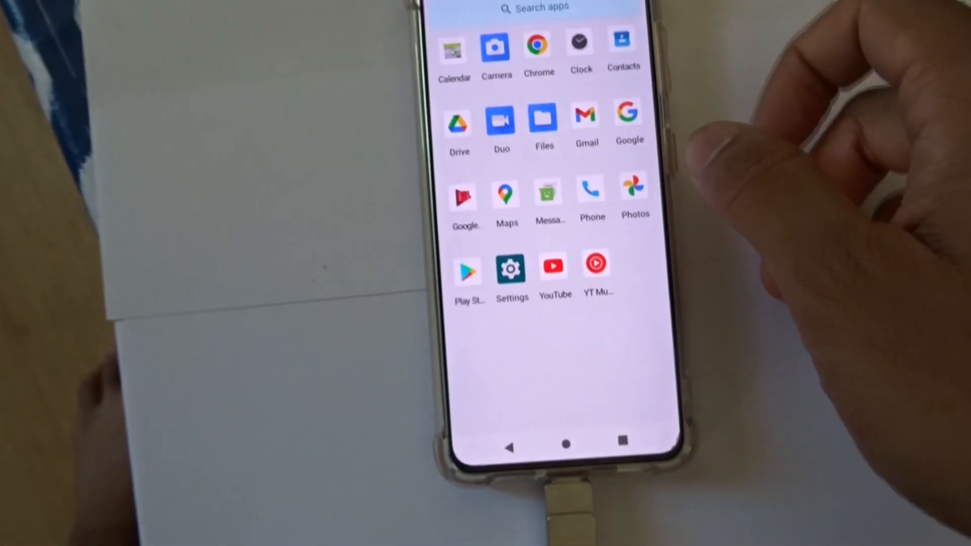
- Scroll through the main Settings list from Network & internet to About phone
left_click(512, 266)
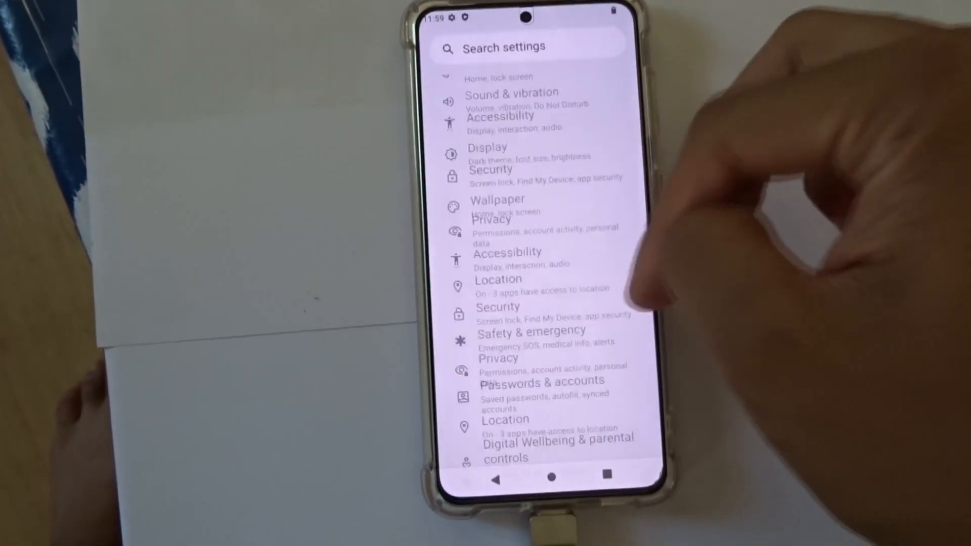
scroll("down", 3)
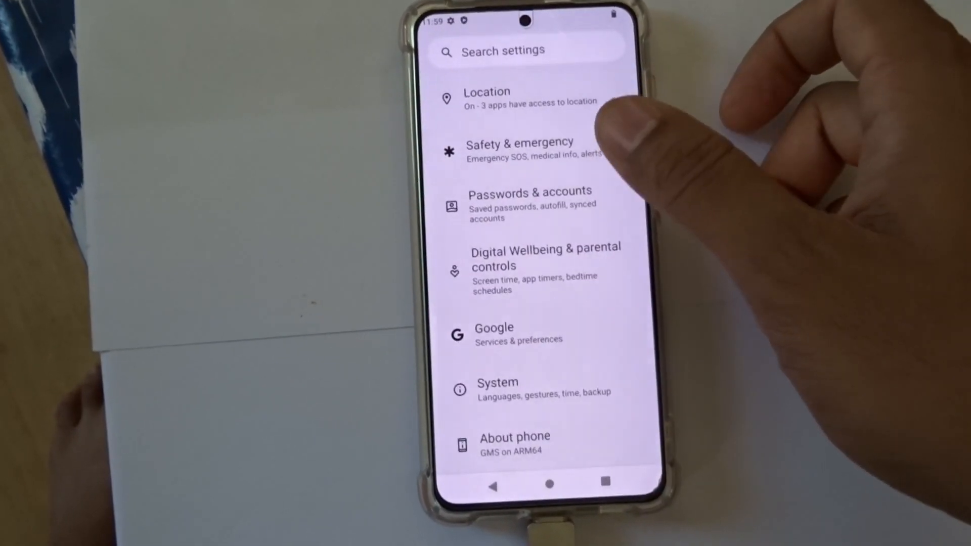
scroll("down", 3)
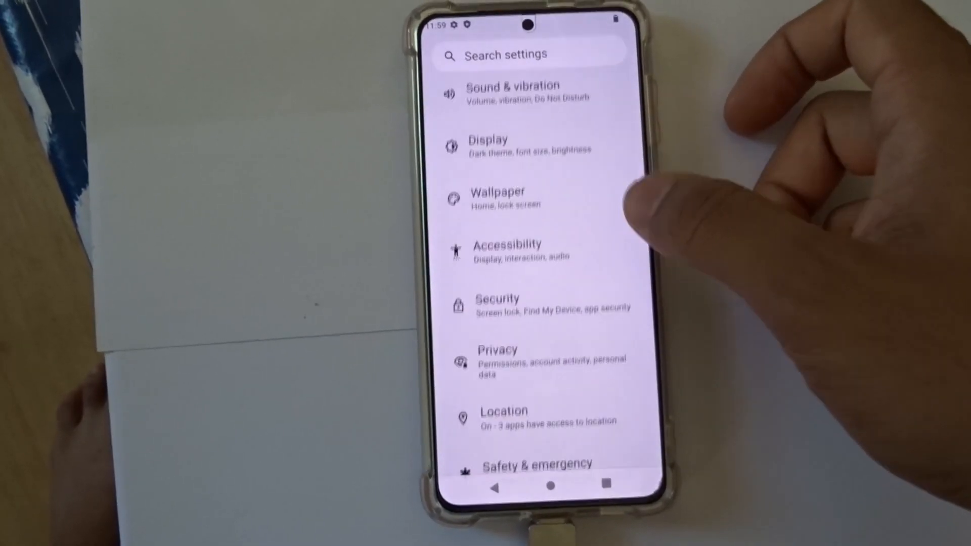
scroll("down", 3)
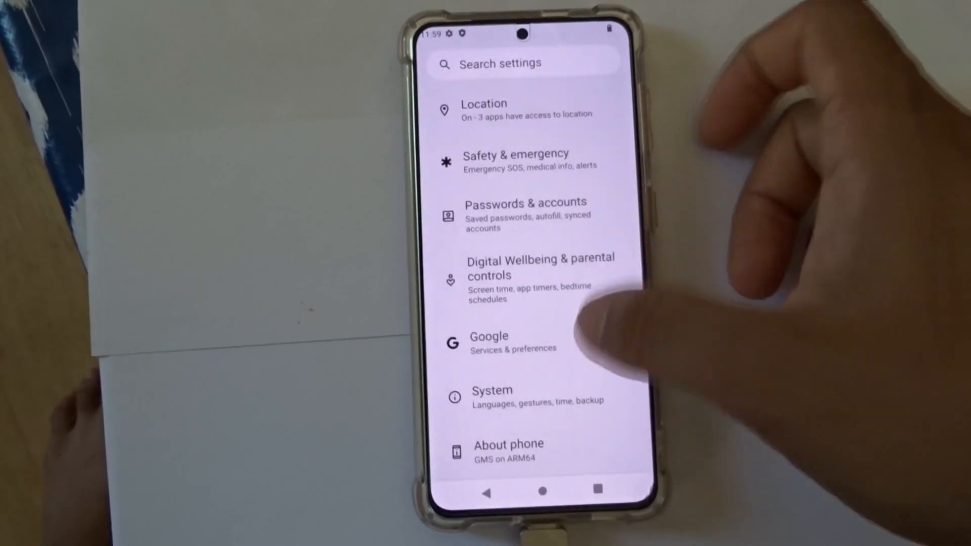
scroll("down", 3)
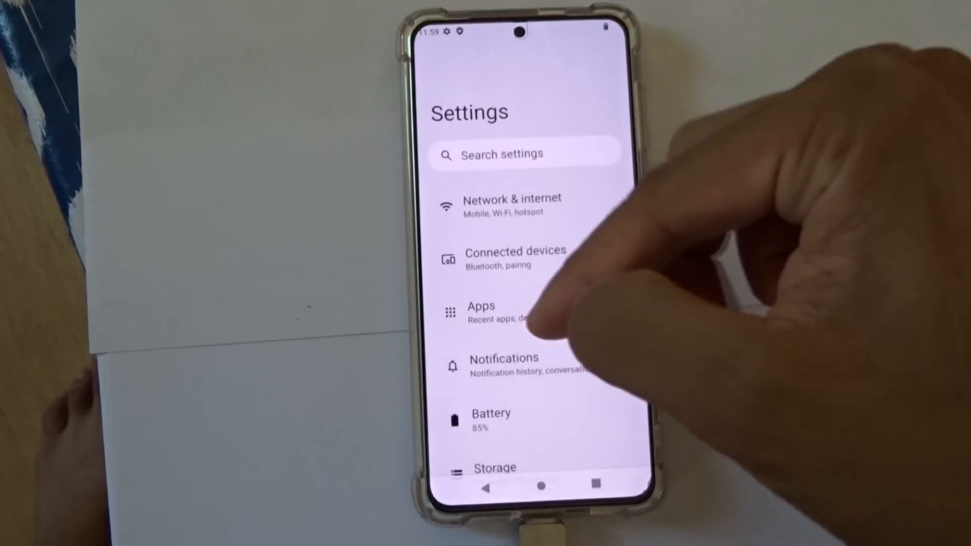
left_click(511, 205)
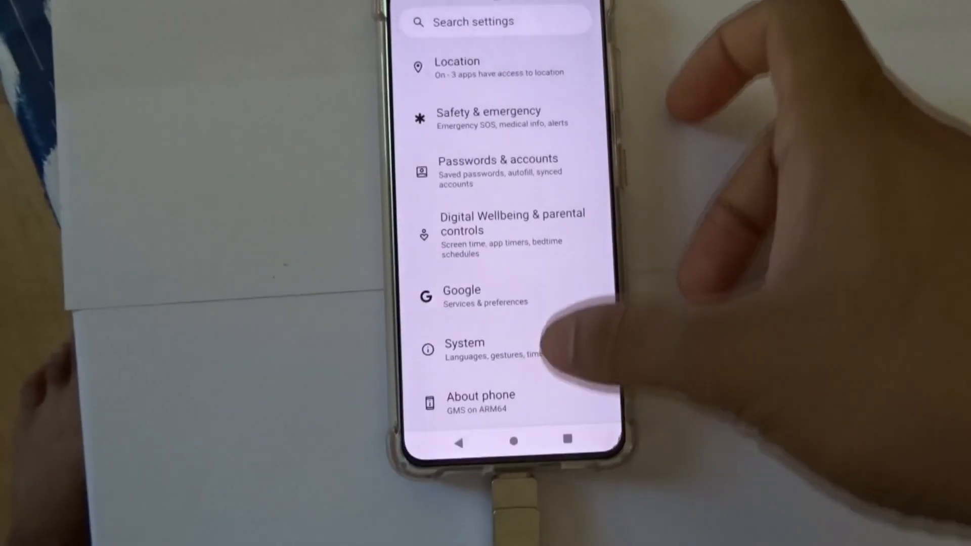
scroll("down", 3)
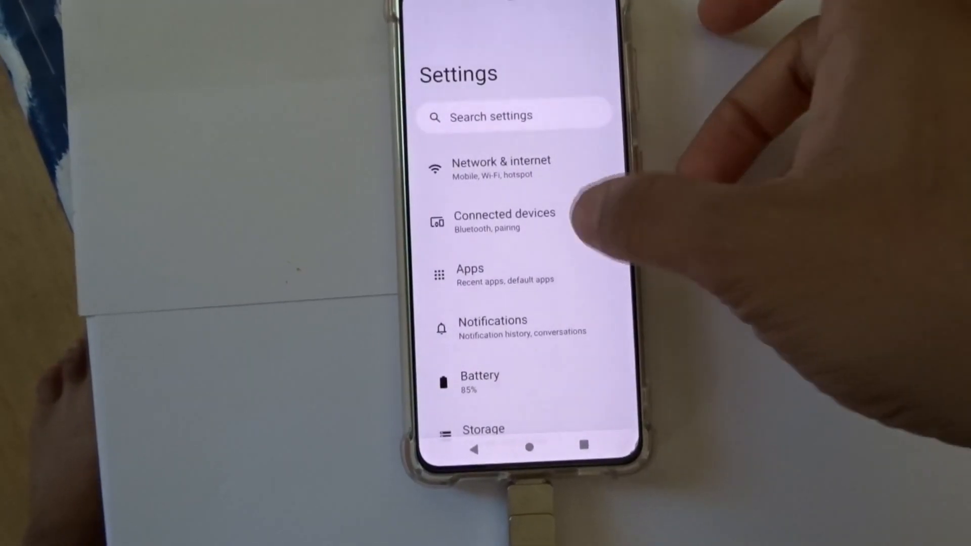
scroll("down", 3)
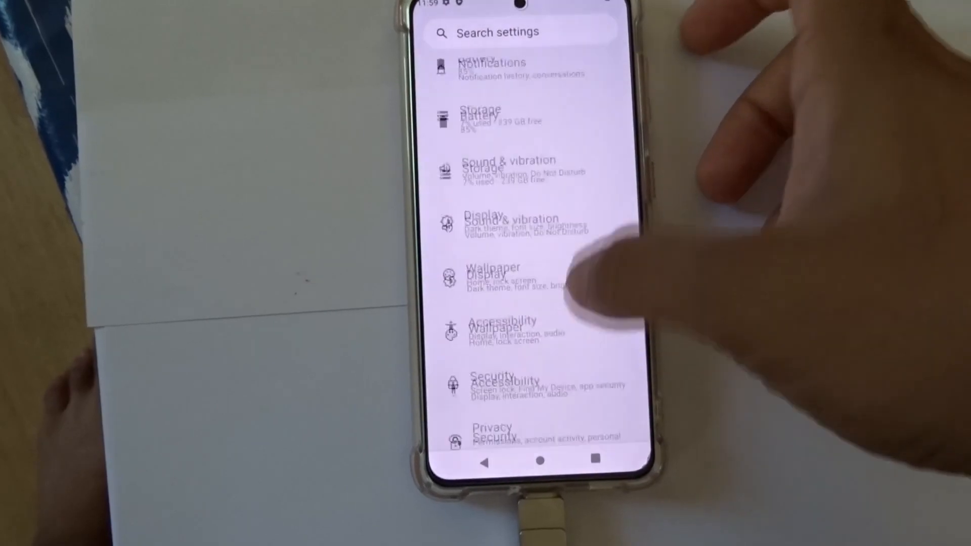